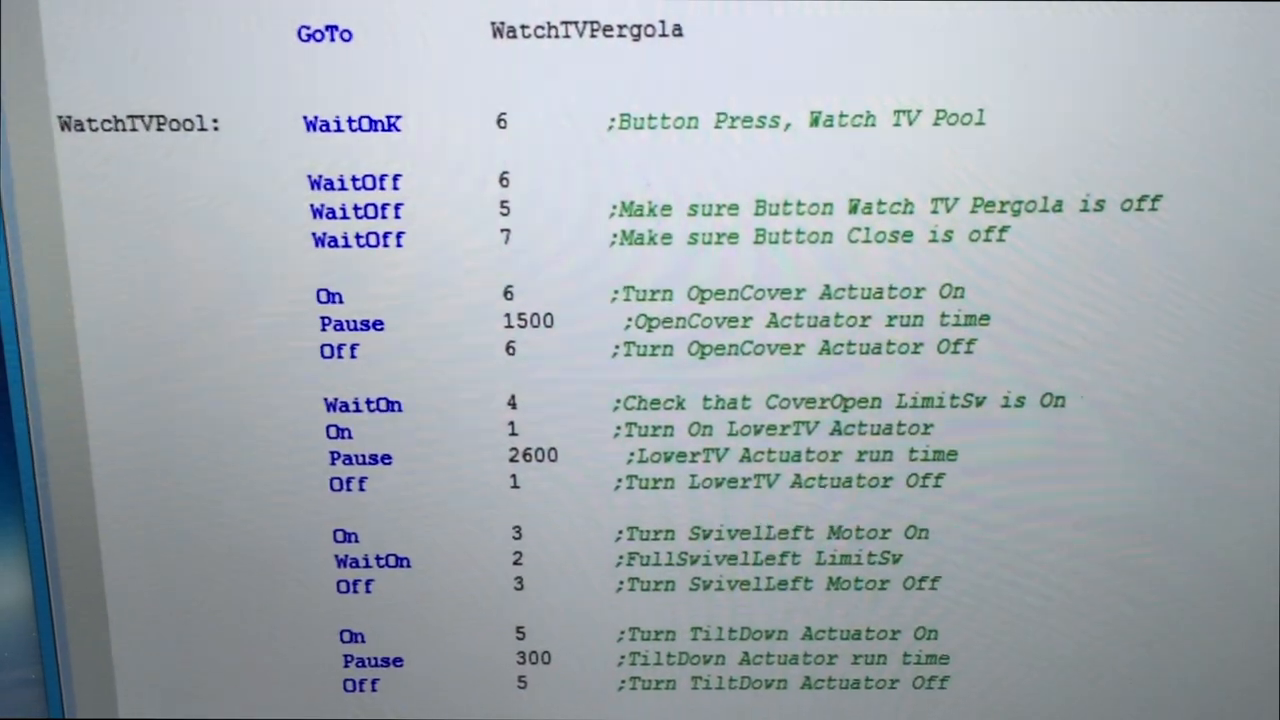
{"action": "scroll", "scroll_direction": "down", "scroll_amount": 3}
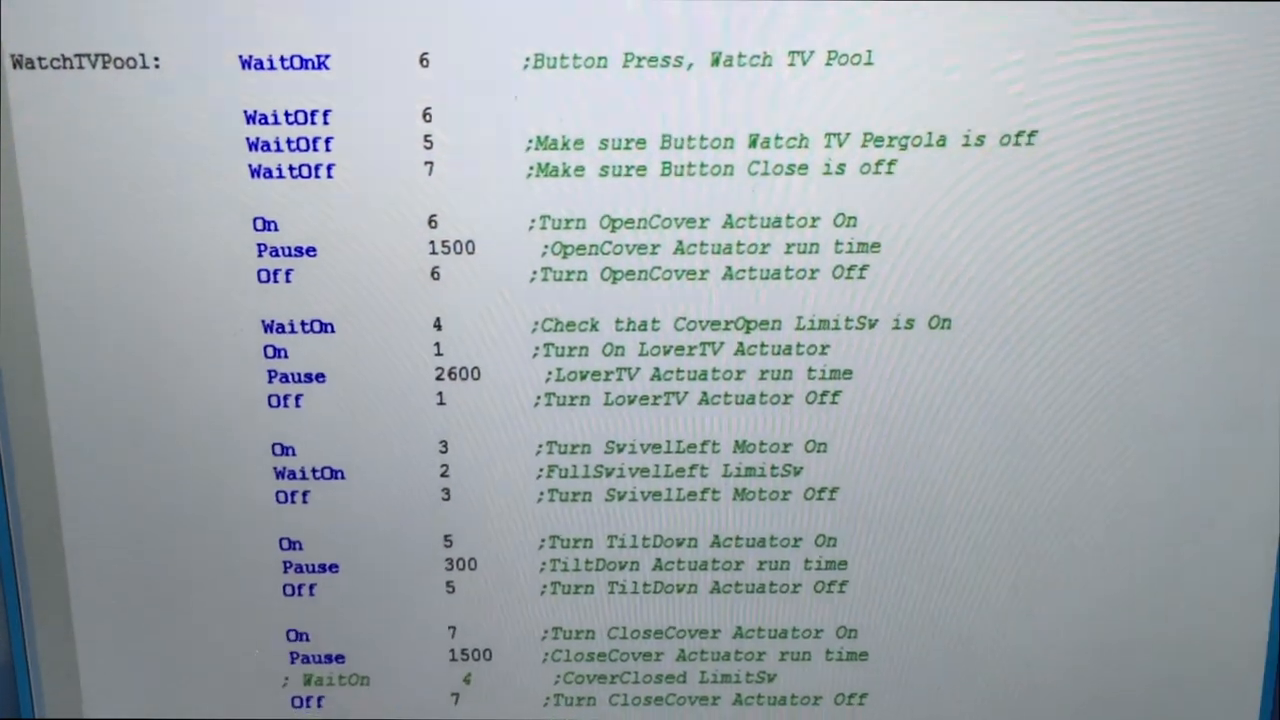
{"action": "scroll", "scroll_direction": "up", "scroll_amount": 3}
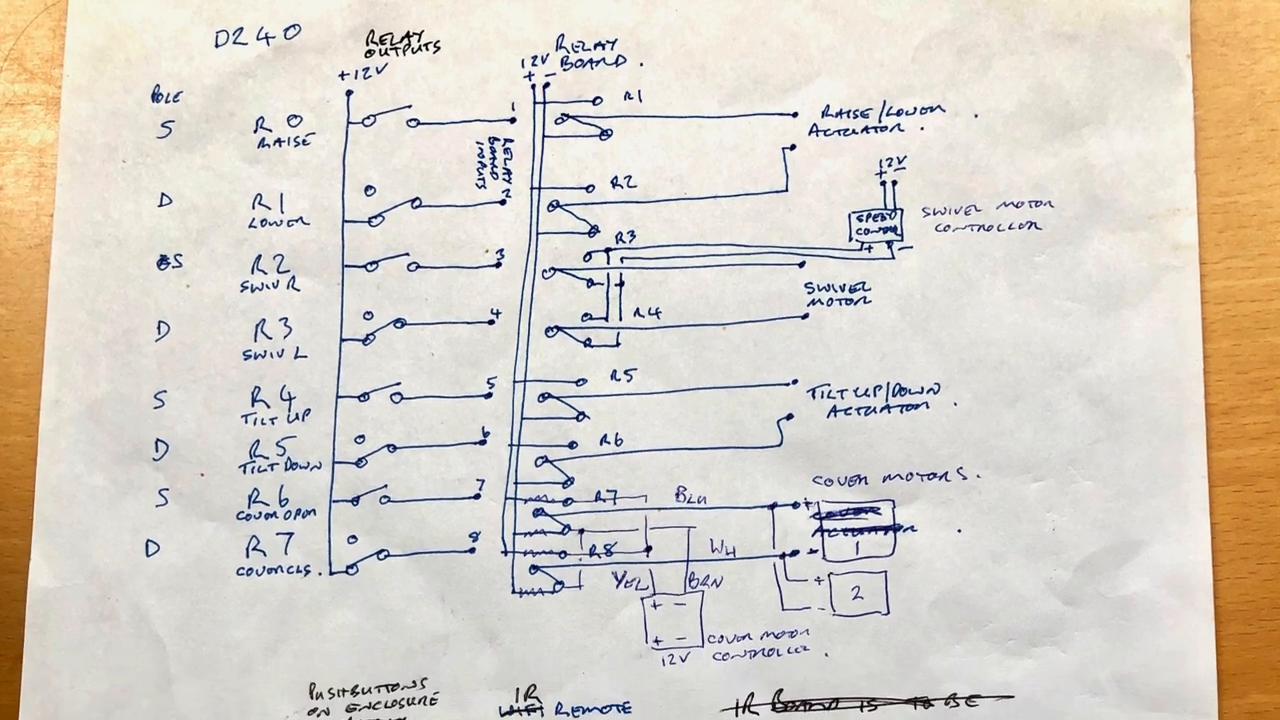
{"action": "scroll", "scroll_direction": "down", "scroll_amount": 3}
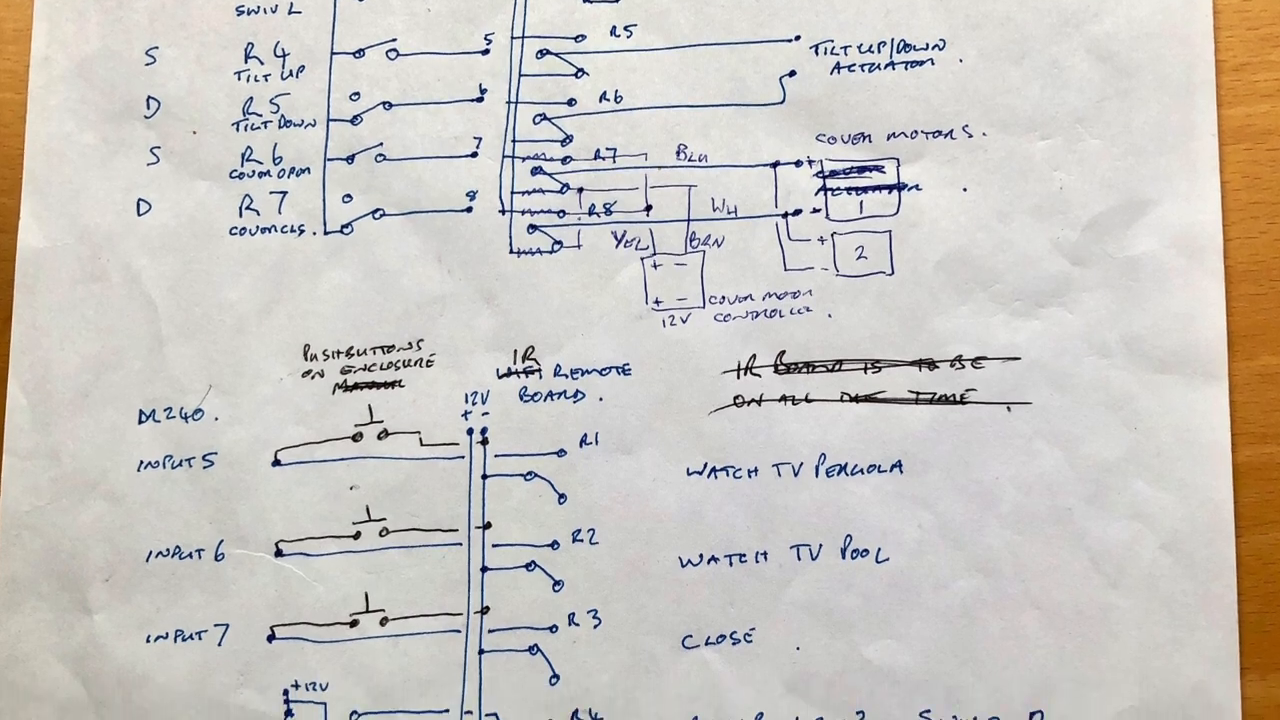
{"action": "scroll", "scroll_direction": "down", "scroll_amount": 3}
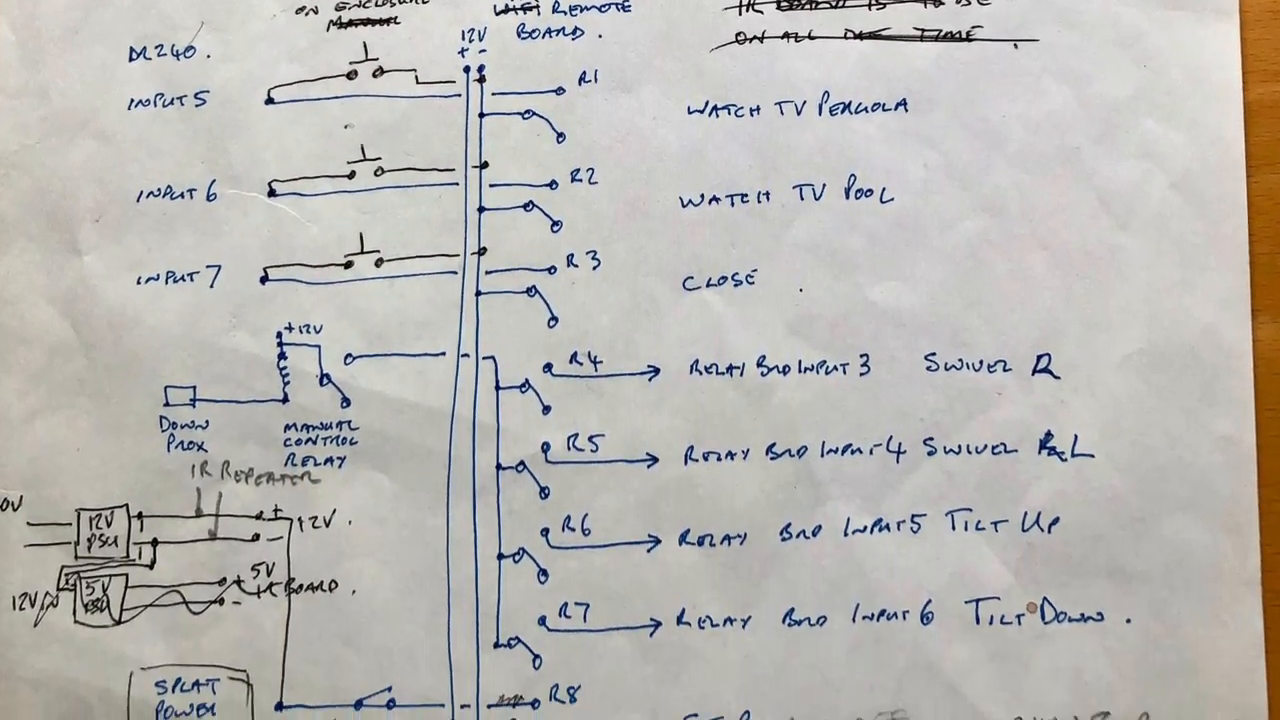
{"action": "scroll", "scroll_direction": "down", "scroll_amount": 3}
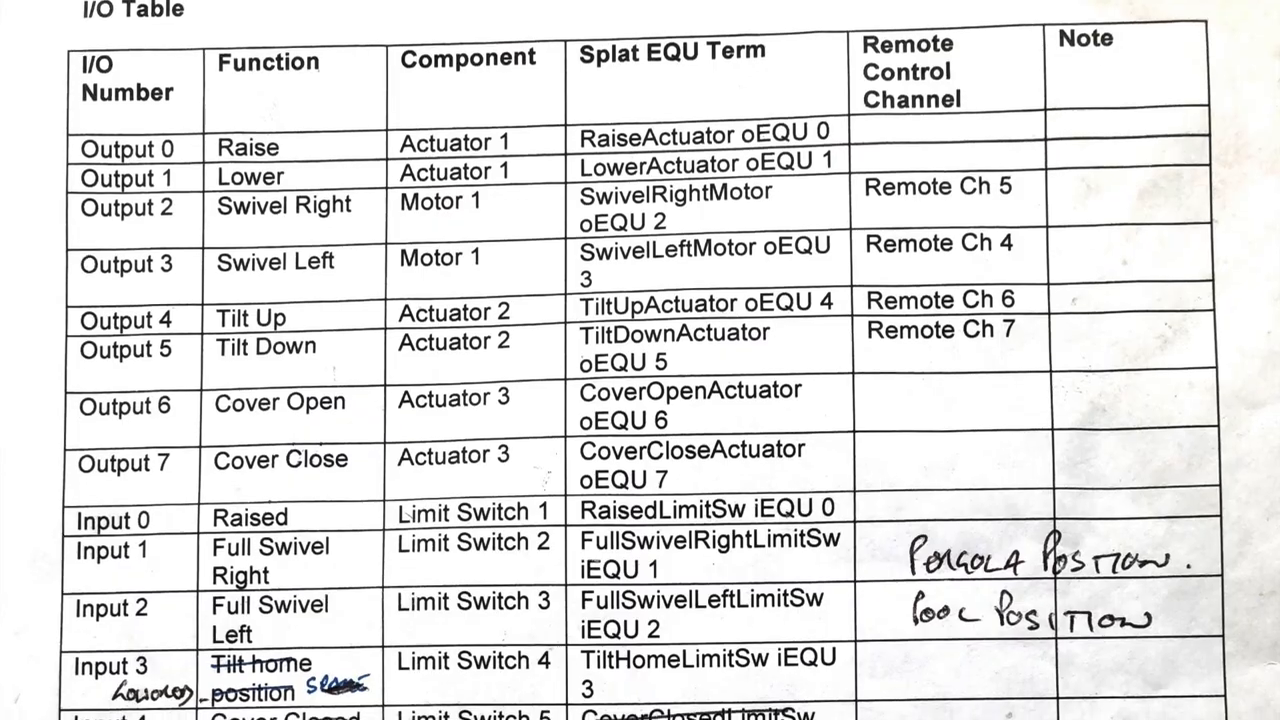
{"action": "scroll", "scroll_direction": "down", "scroll_amount": 3}
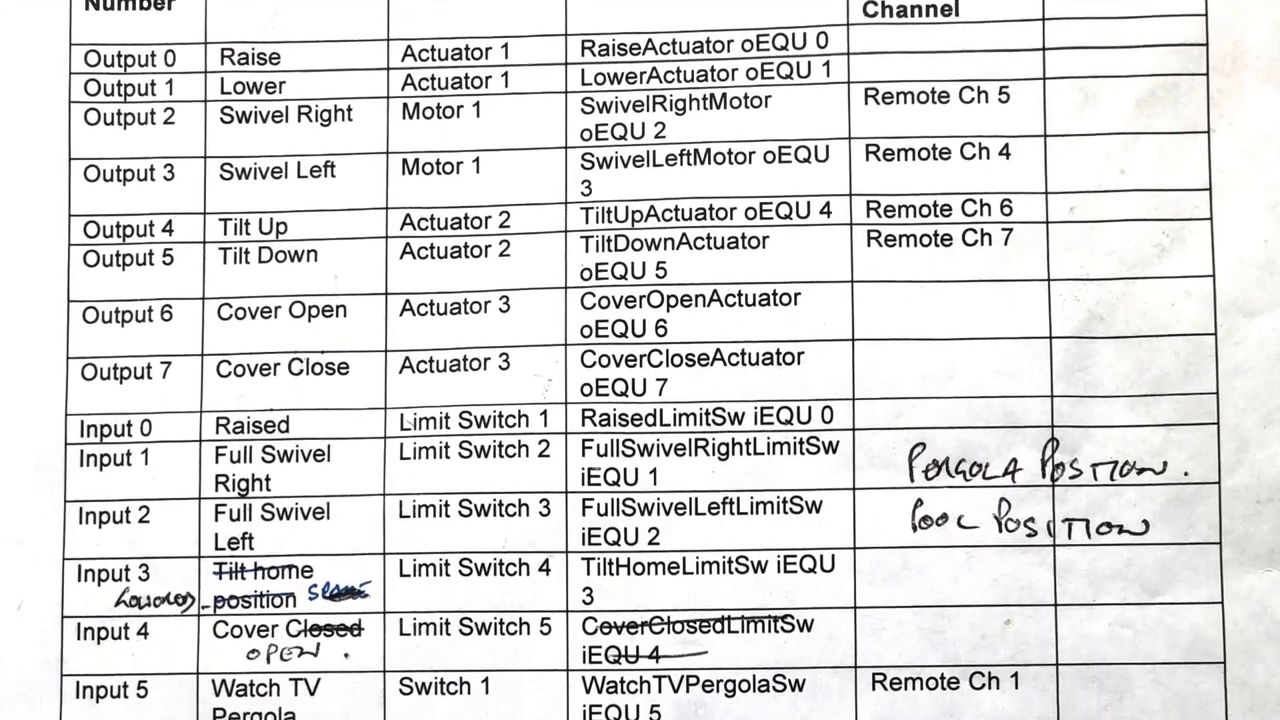
{"action": "scroll", "scroll_direction": "down", "scroll_amount": 3}
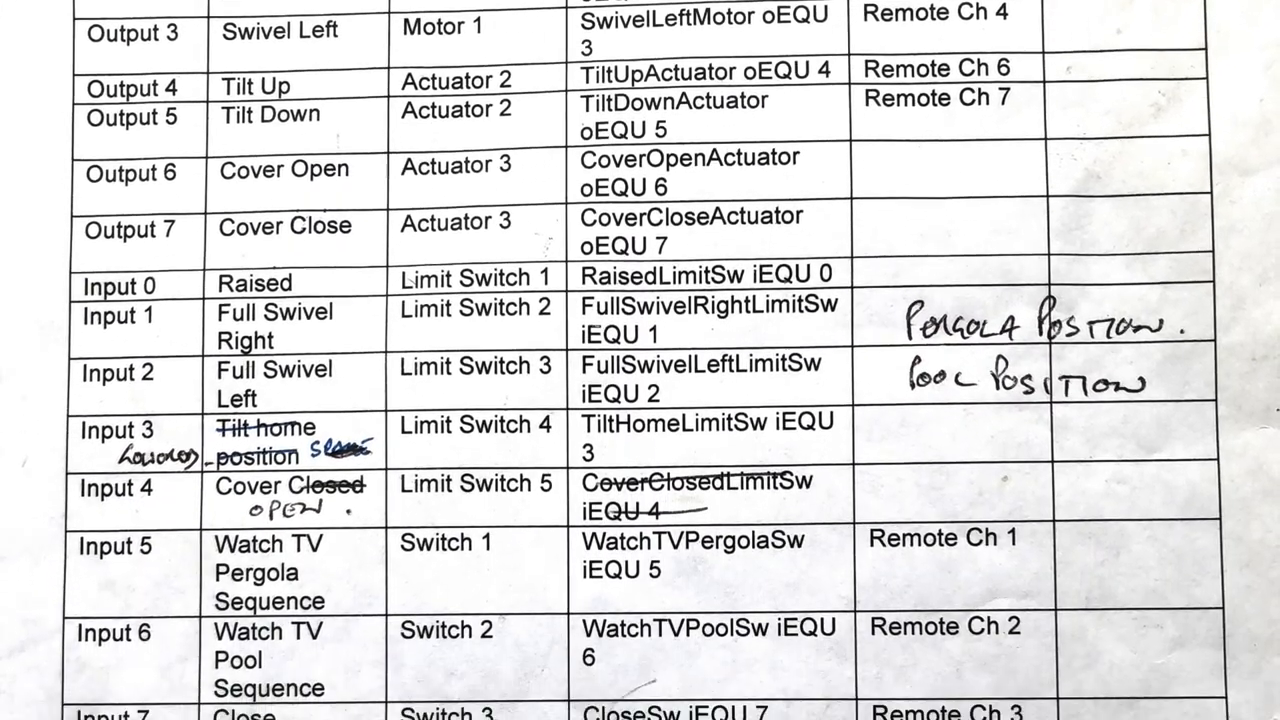
{"action": "scroll", "scroll_direction": "down", "scroll_amount": 3}
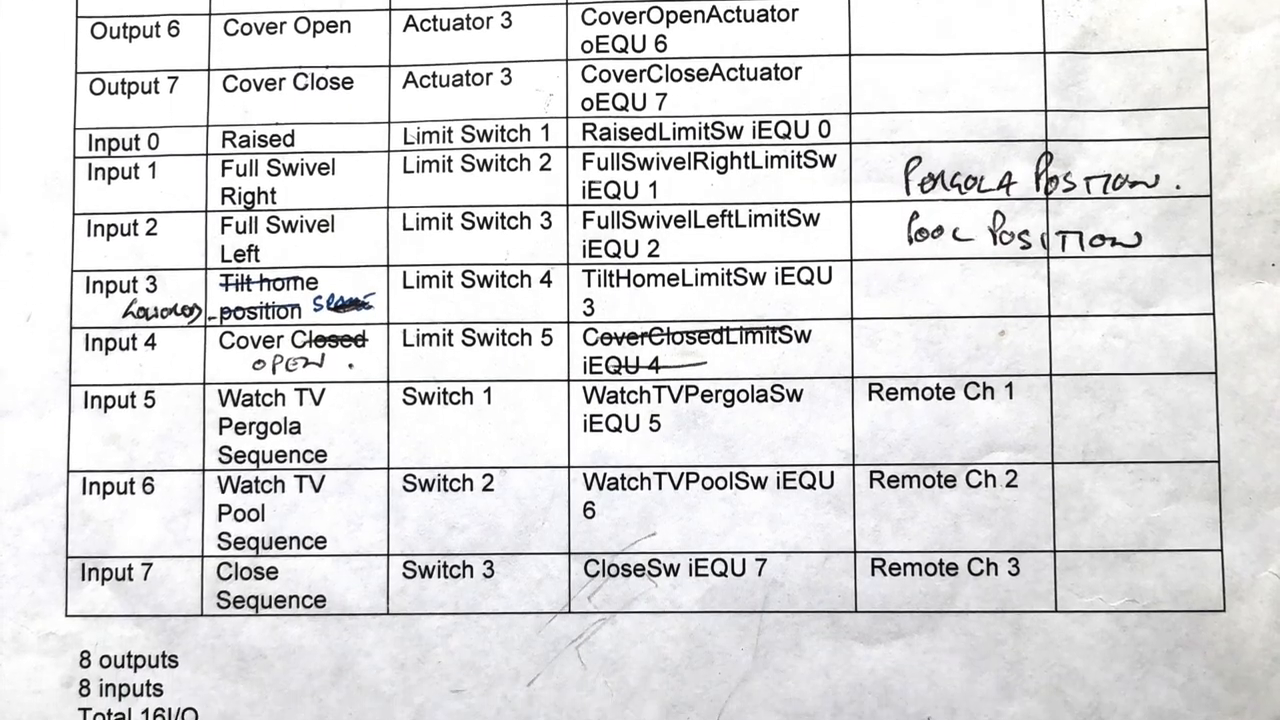
{"action": "scroll", "scroll_direction": "down", "scroll_amount": 3}
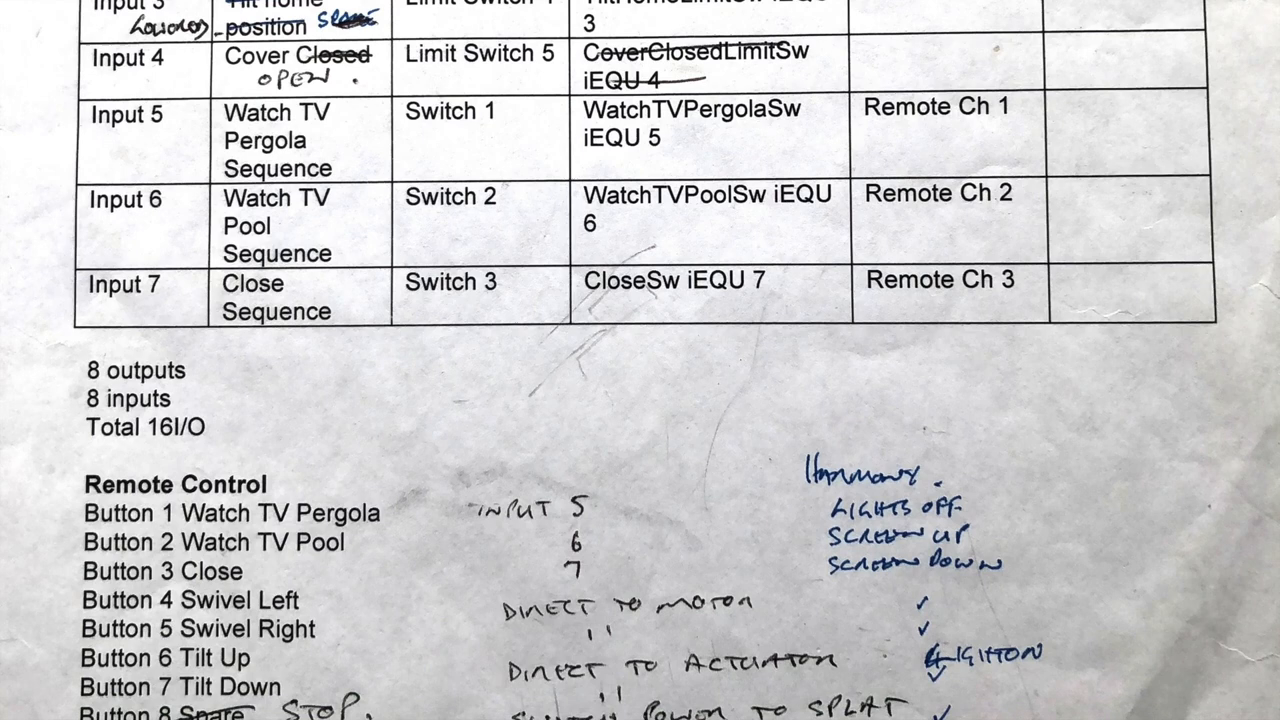
{"action": "scroll", "scroll_direction": "down", "scroll_amount": 3}
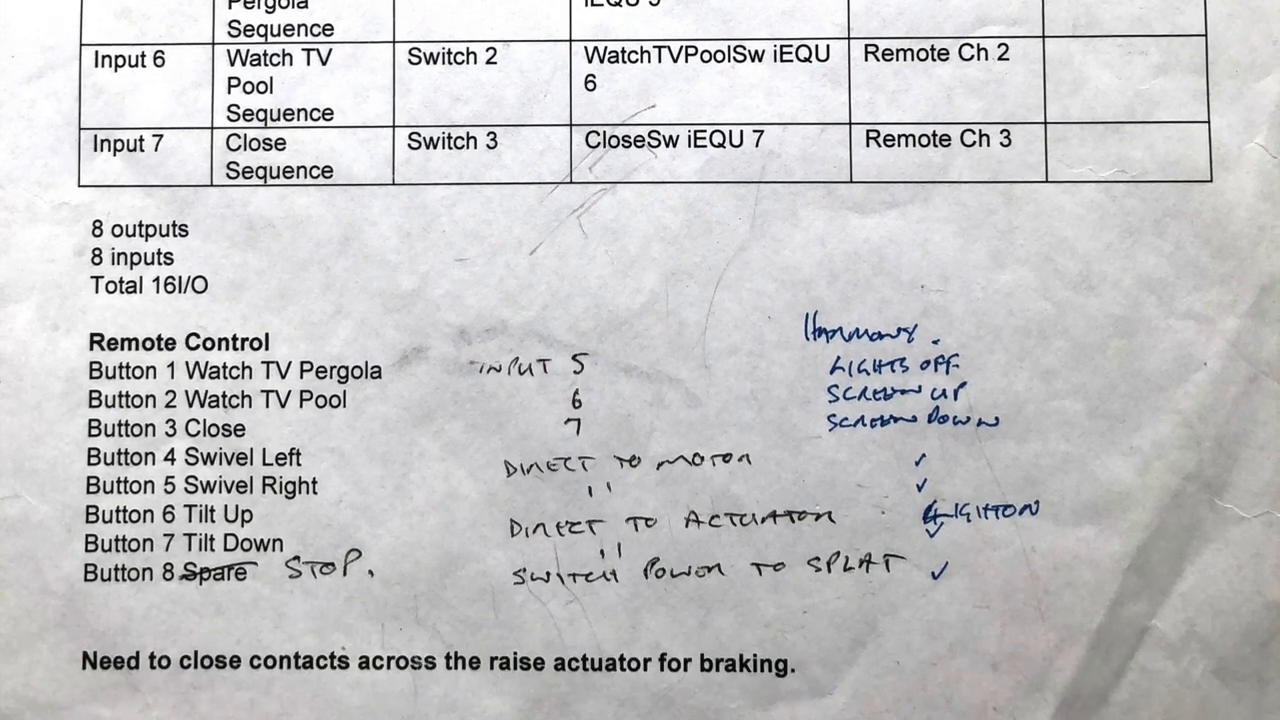